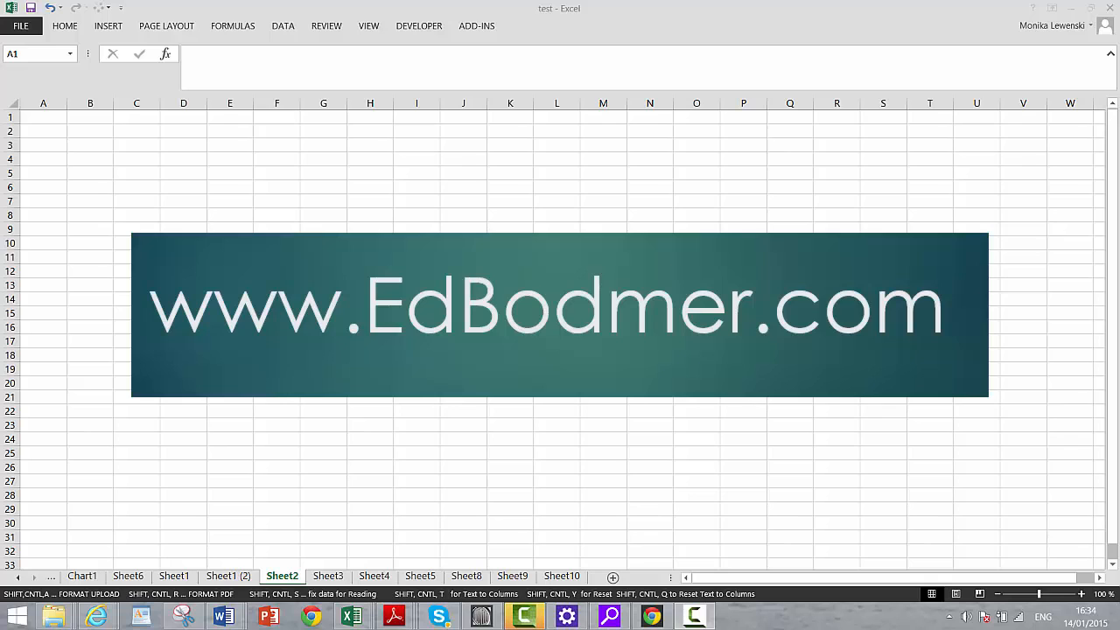
{"action": "mouse_move", "coordinate": [368, 487]}
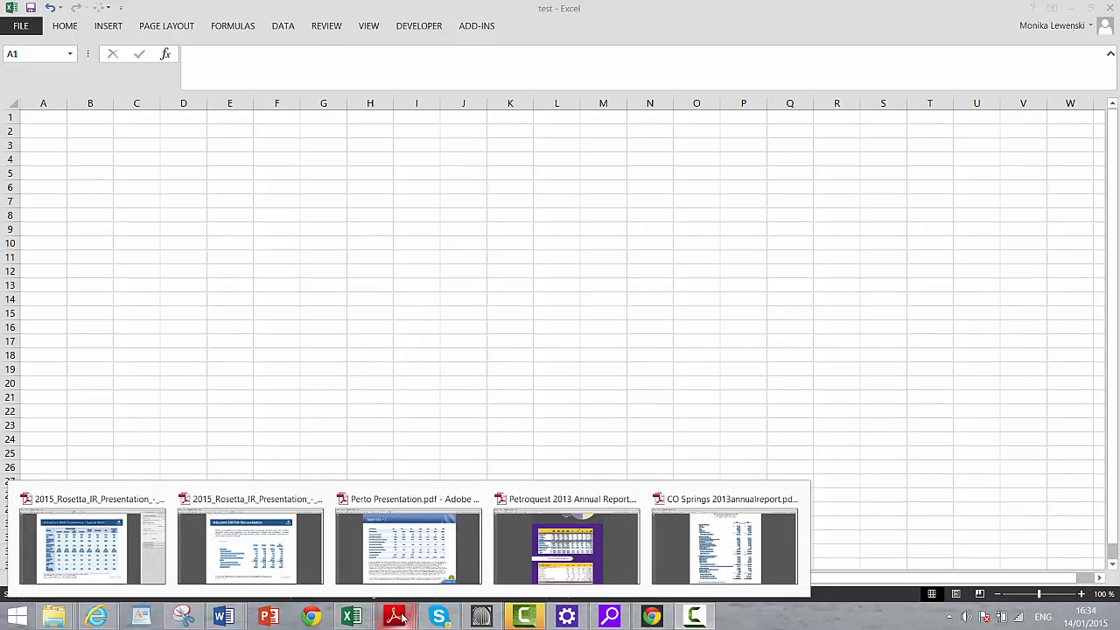
Open the CO Springs 2013 annual report's statement of revenues, expenses and net position in Adobe Reader
{"action": "left_click", "coordinate": [724, 543]}
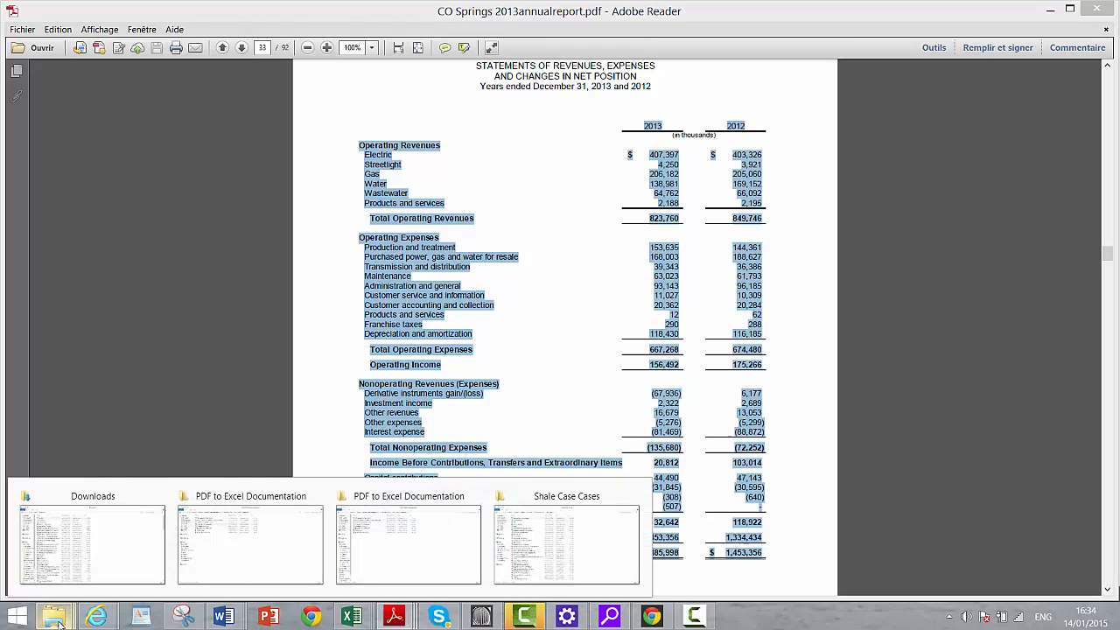
{"action": "left_click", "coordinate": [249, 543]}
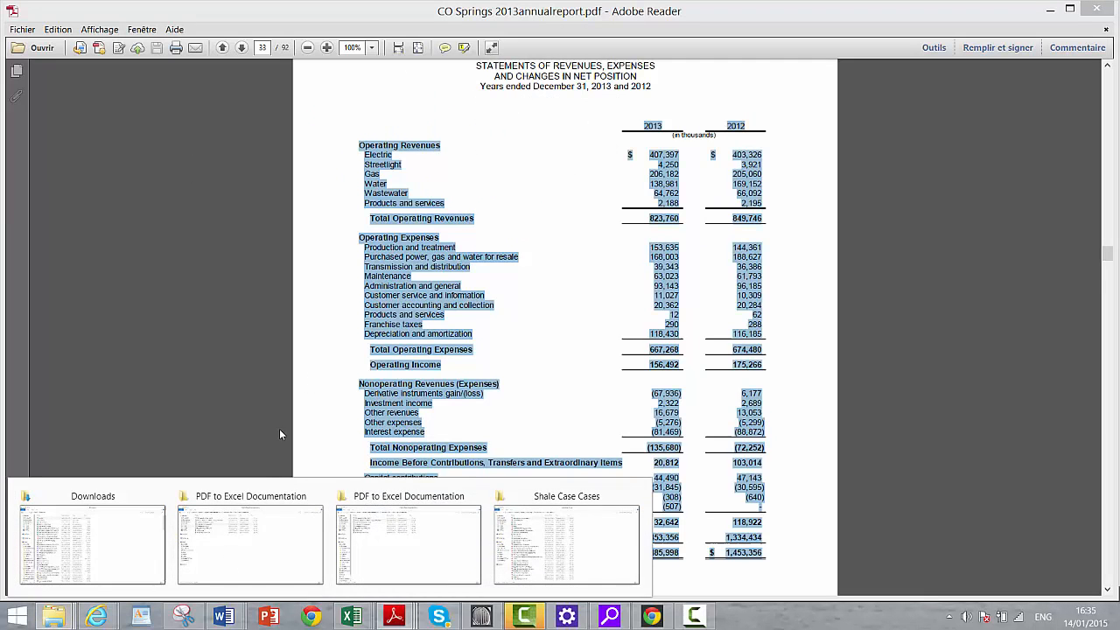
{"action": "left_click", "coordinate": [251, 543]}
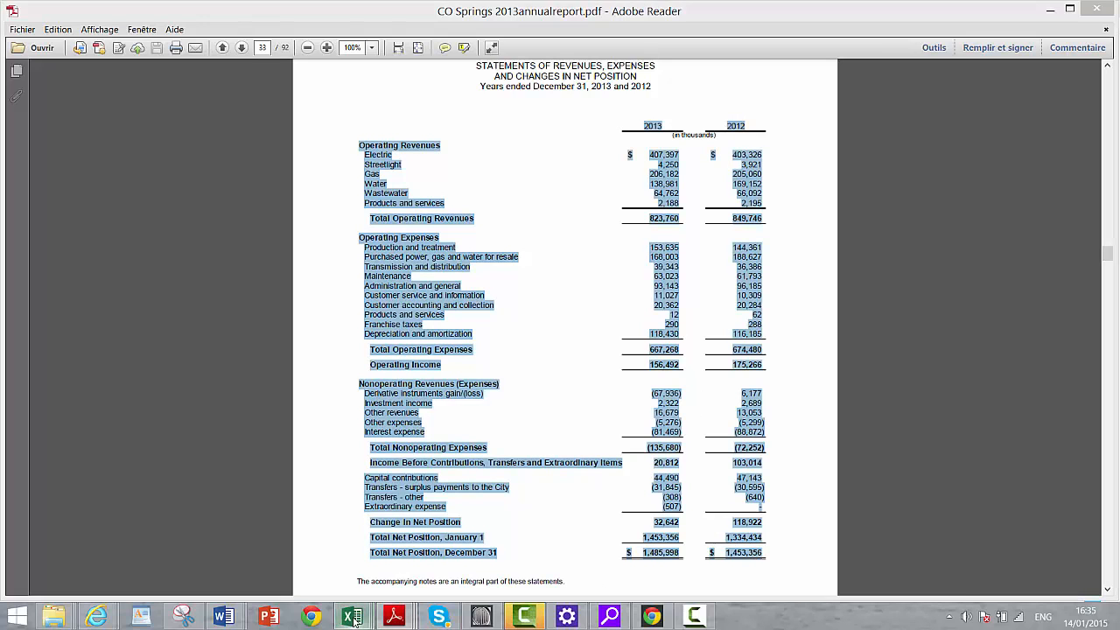
Paste the copied statement into Sheet2 of the test workbook and open the PDF re-formatting routine
{"action": "left_click", "coordinate": [351, 617]}
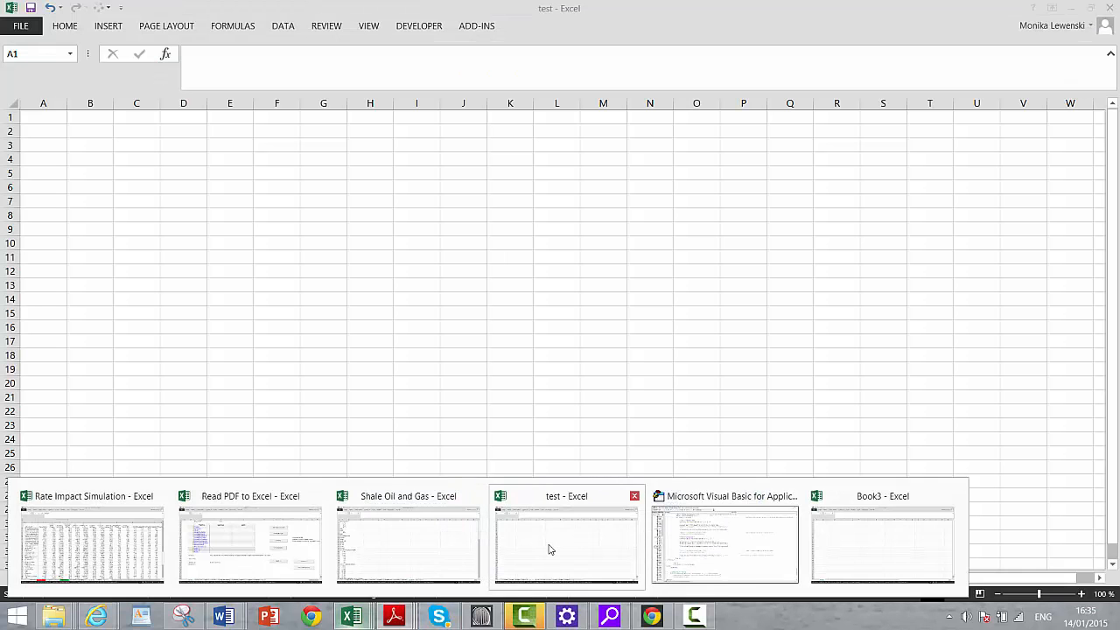
{"action": "left_click", "coordinate": [566, 542]}
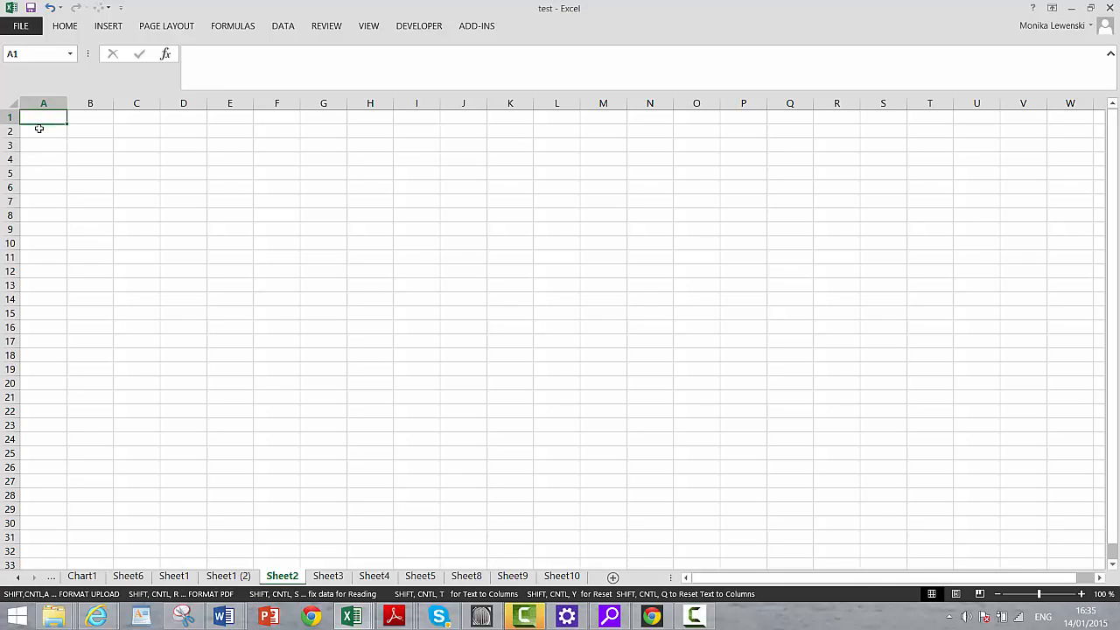
{"action": "key", "text": "ctrl+v"}
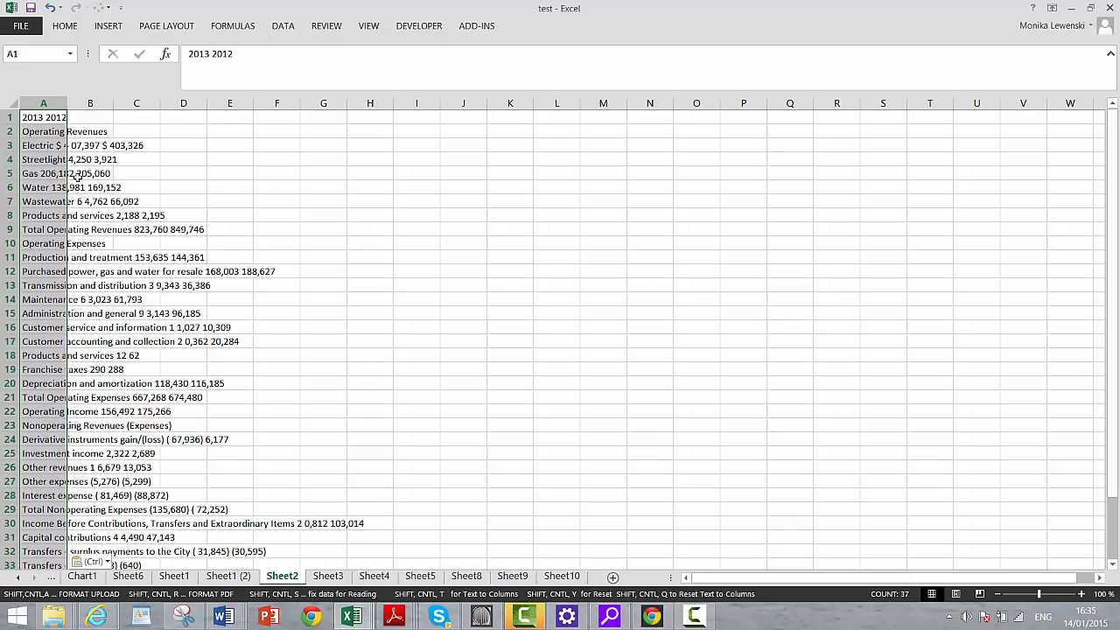
{"action": "left_click", "coordinate": [90, 159]}
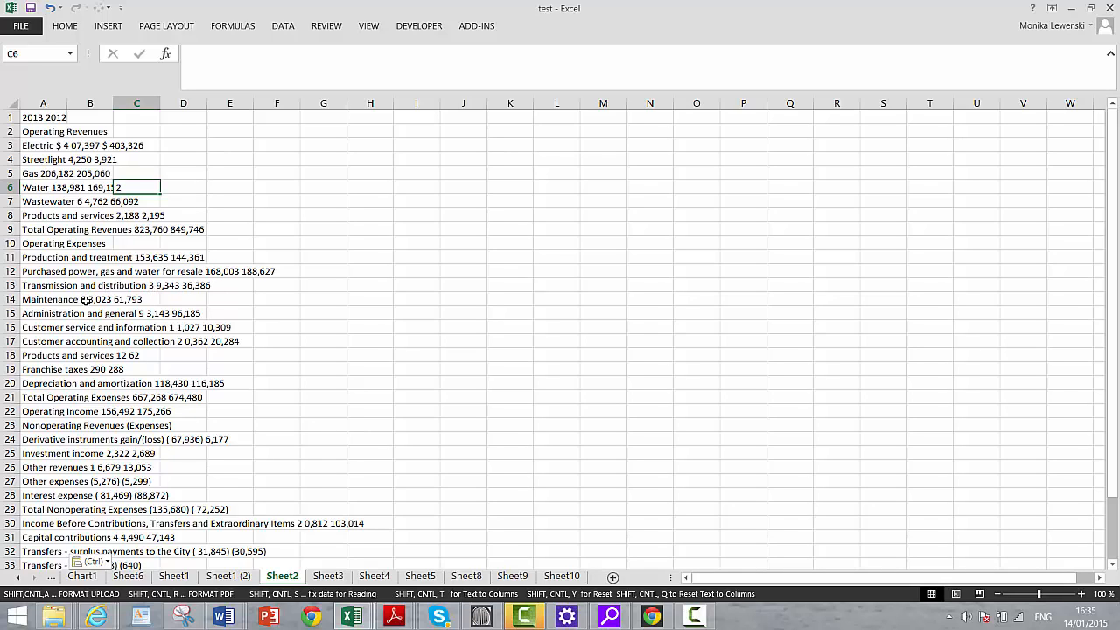
{"action": "mouse_move", "coordinate": [149, 314]}
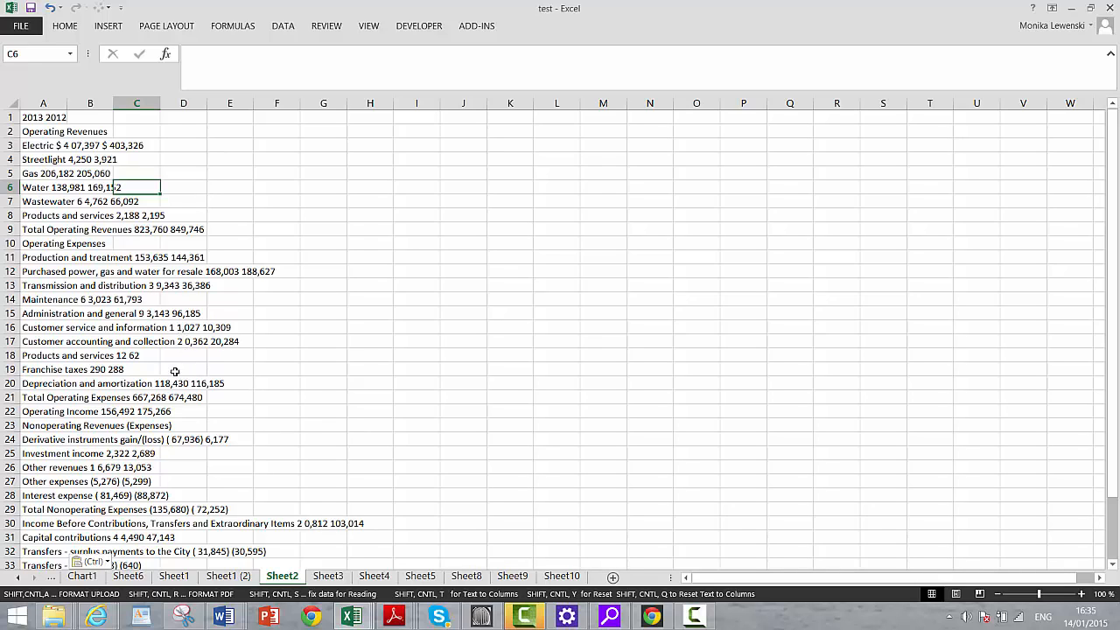
{"action": "mouse_move", "coordinate": [140, 383]}
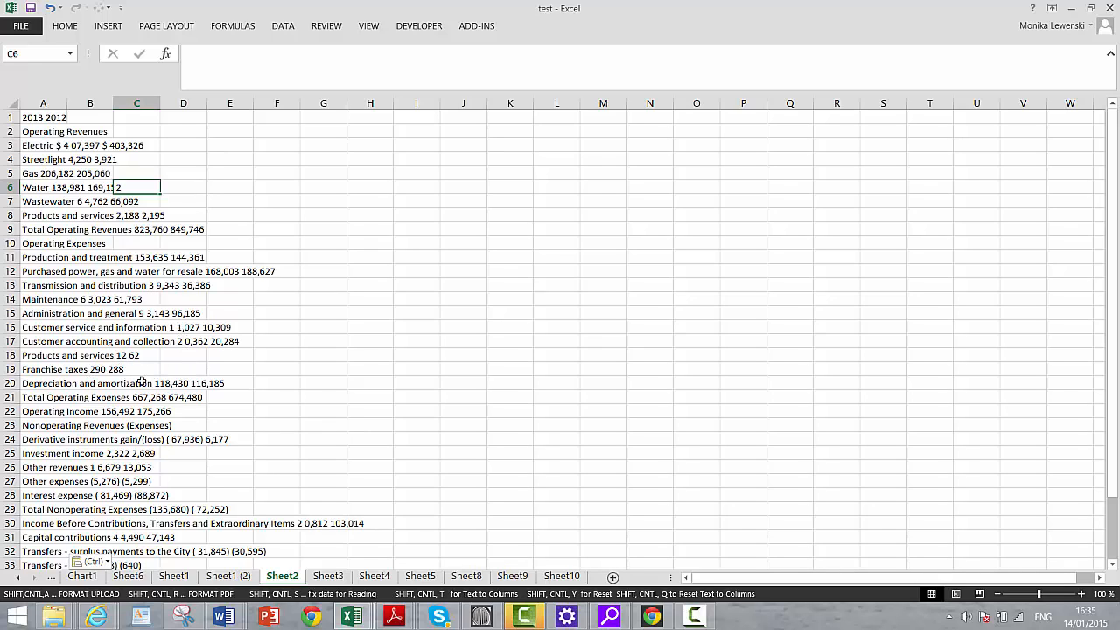
{"action": "mouse_move", "coordinate": [255, 403]}
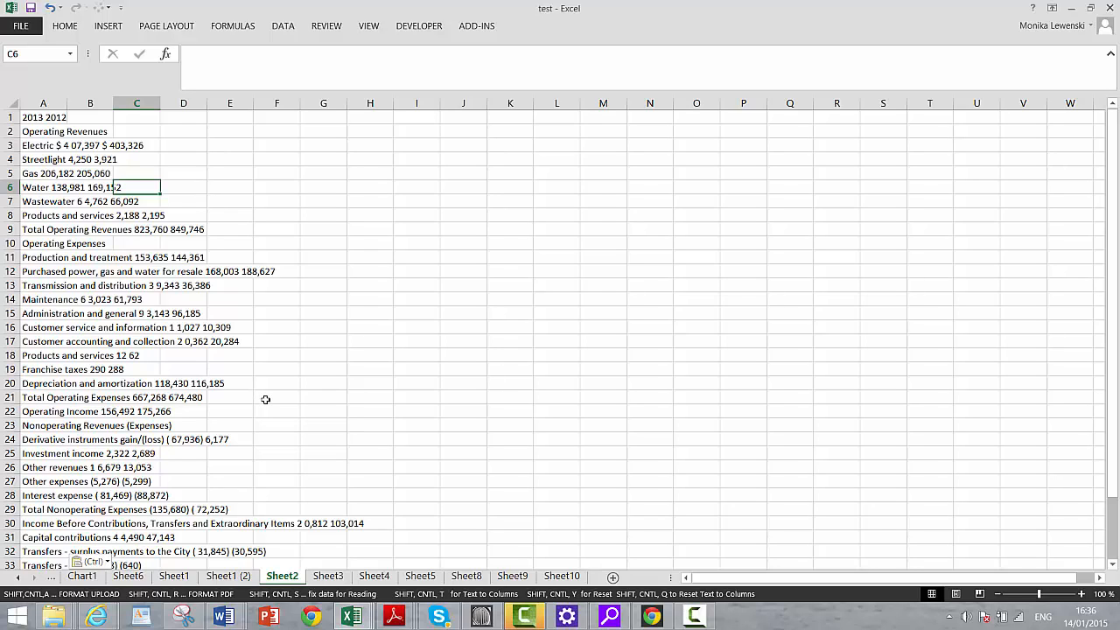
{"action": "mouse_move", "coordinate": [295, 374]}
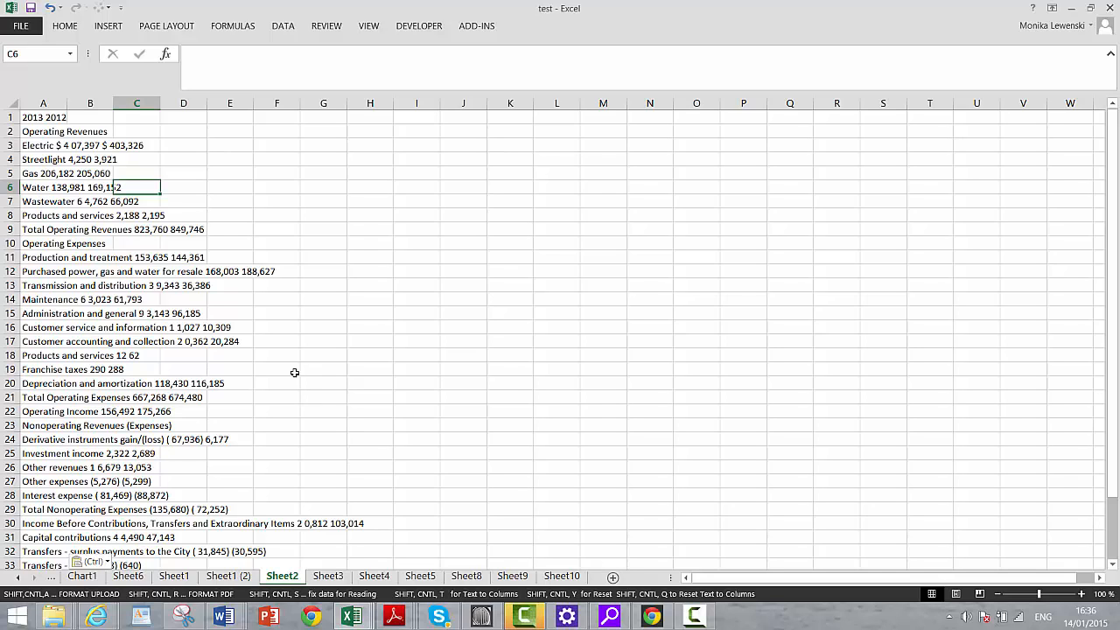
{"action": "mouse_move", "coordinate": [106, 254]}
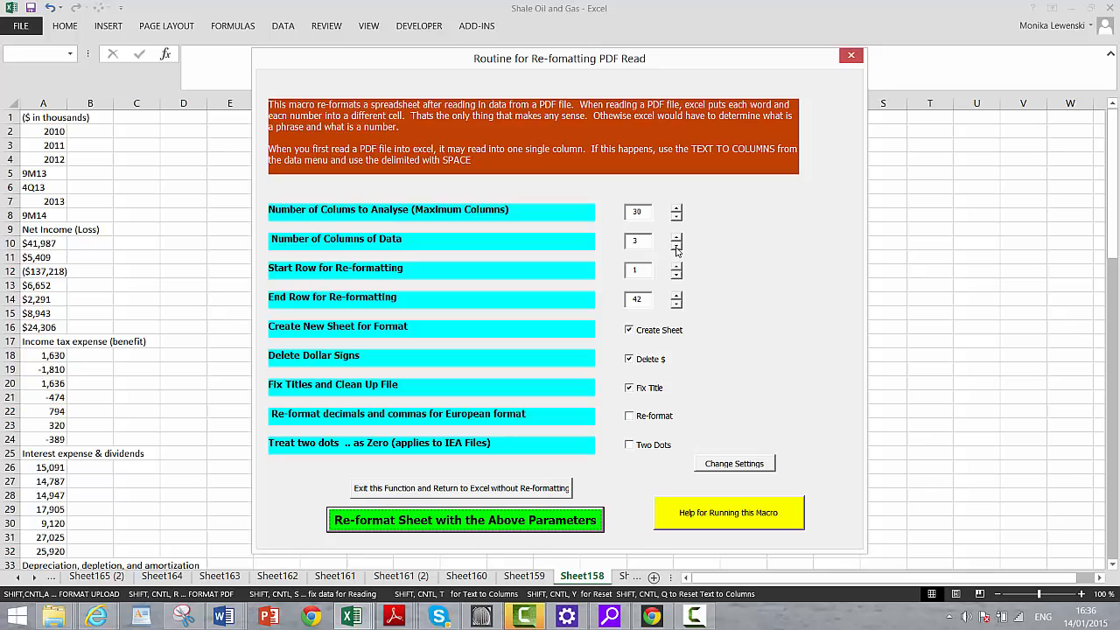
Run the re-format macro to build Sheet2 (2), then go back to Sheet2
{"action": "left_click", "coordinate": [676, 245]}
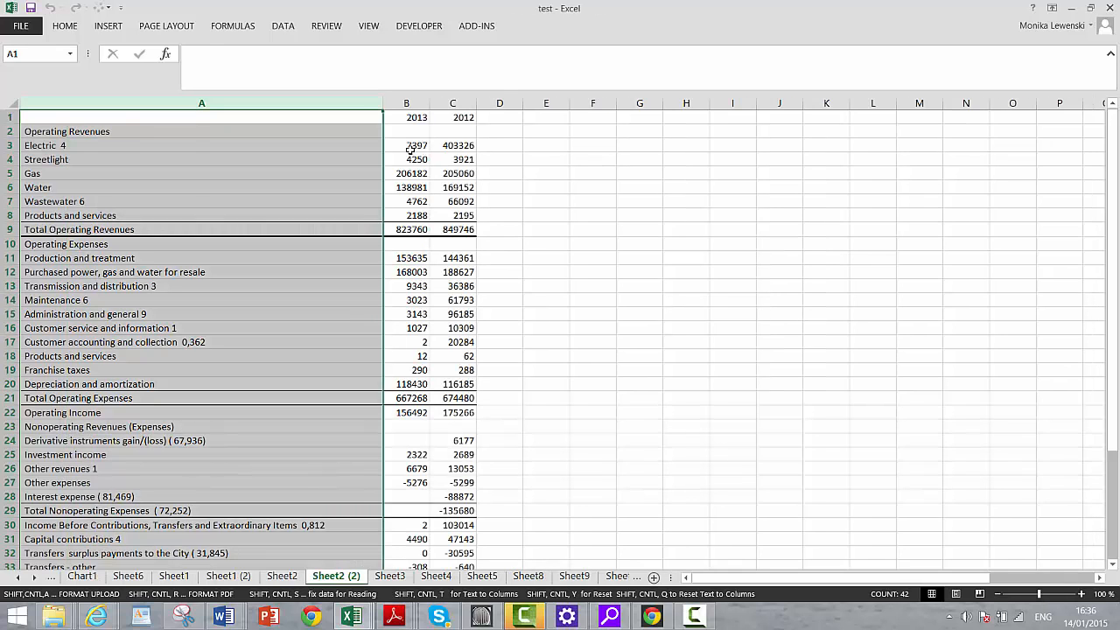
{"action": "left_click", "coordinate": [175, 145]}
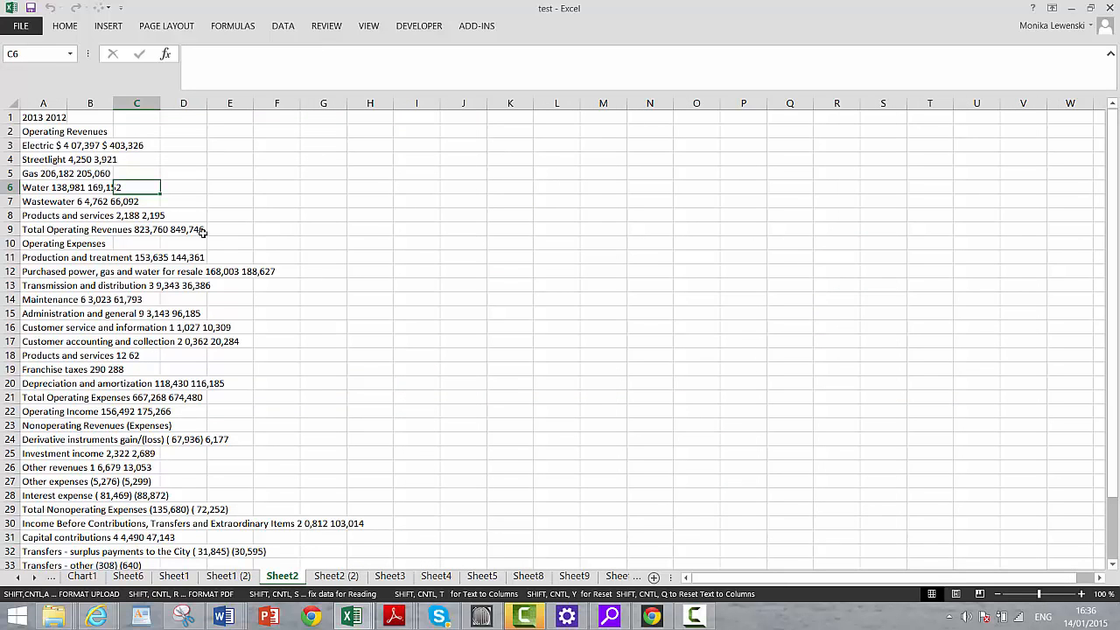
From A1, run Clean Up Problems with Download for 37 rows with all fixes enabled
{"action": "left_click", "coordinate": [43, 116]}
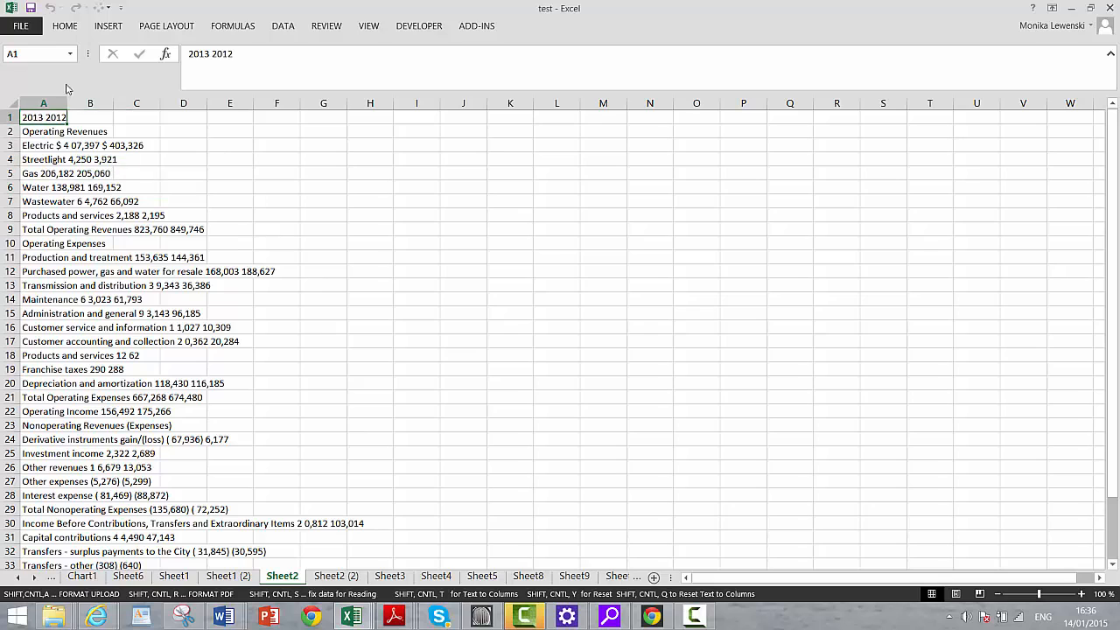
{"action": "left_click", "coordinate": [476, 26]}
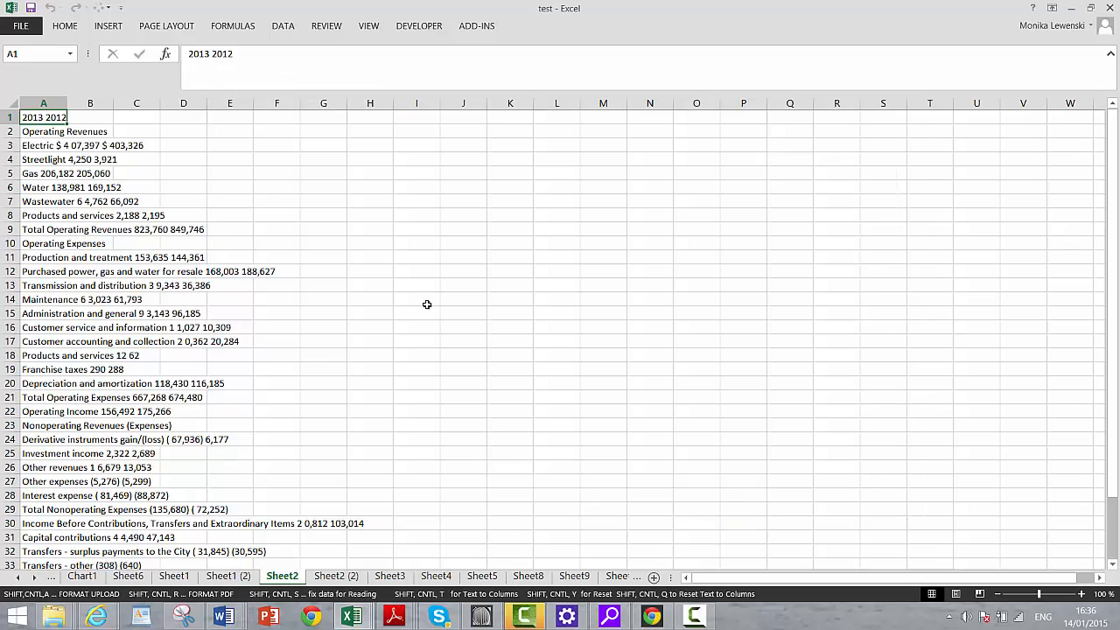
{"action": "left_click", "coordinate": [476, 26]}
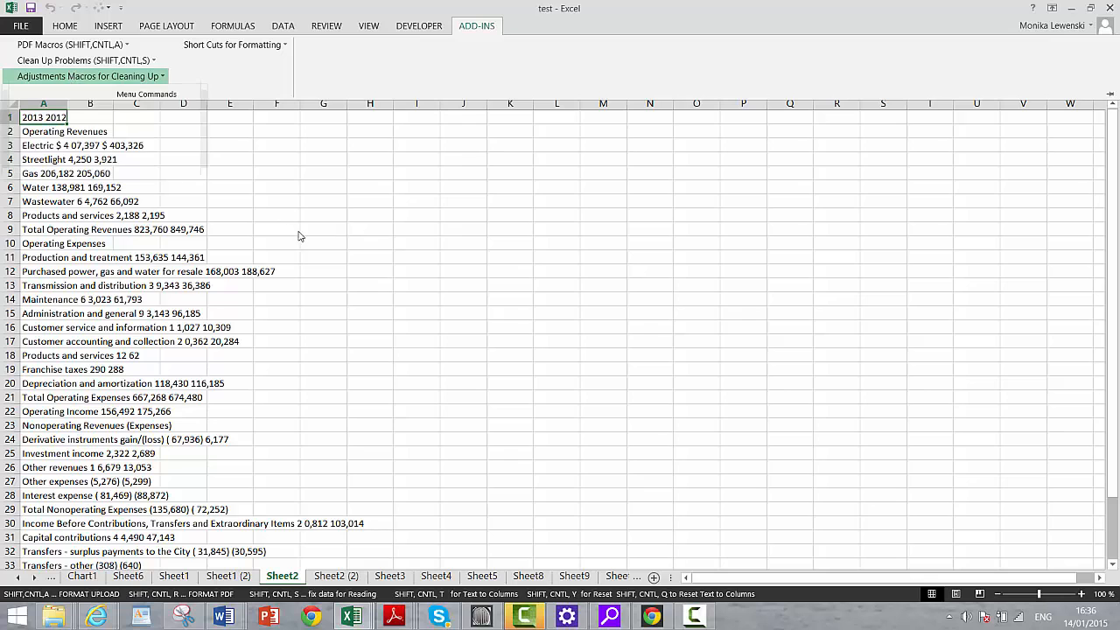
{"action": "left_click", "coordinate": [83, 61]}
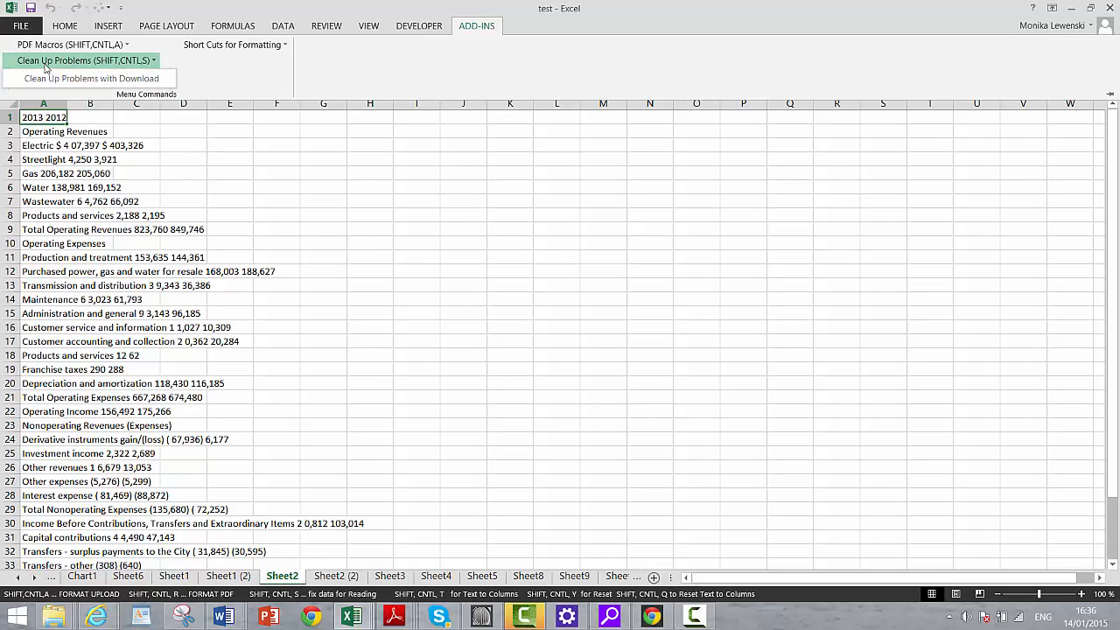
{"action": "left_click", "coordinate": [91, 78]}
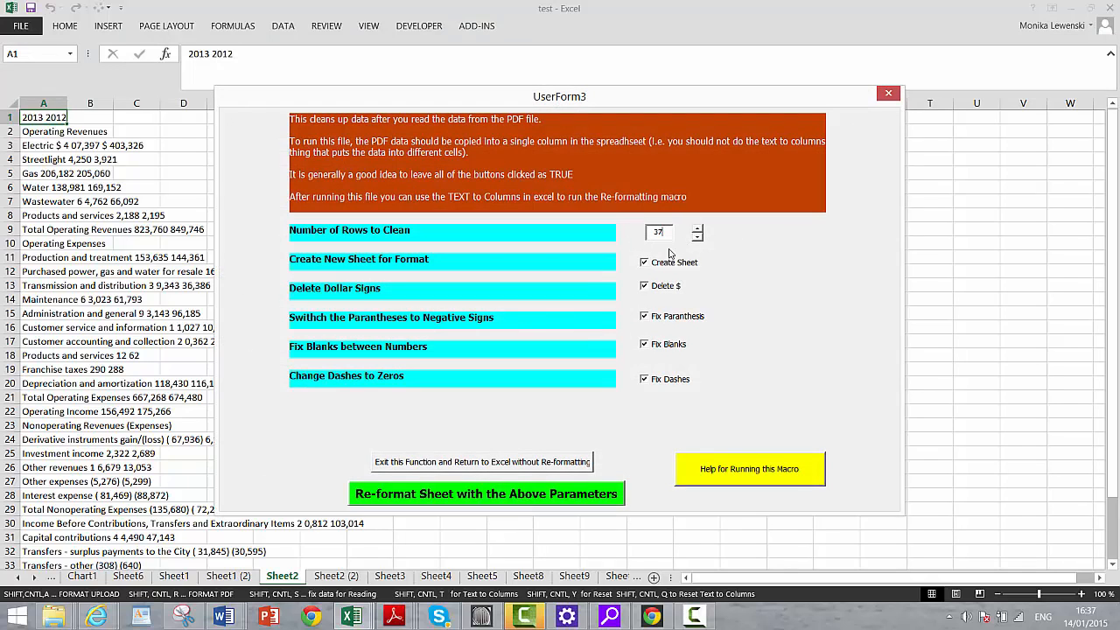
{"action": "mouse_move", "coordinate": [486, 510]}
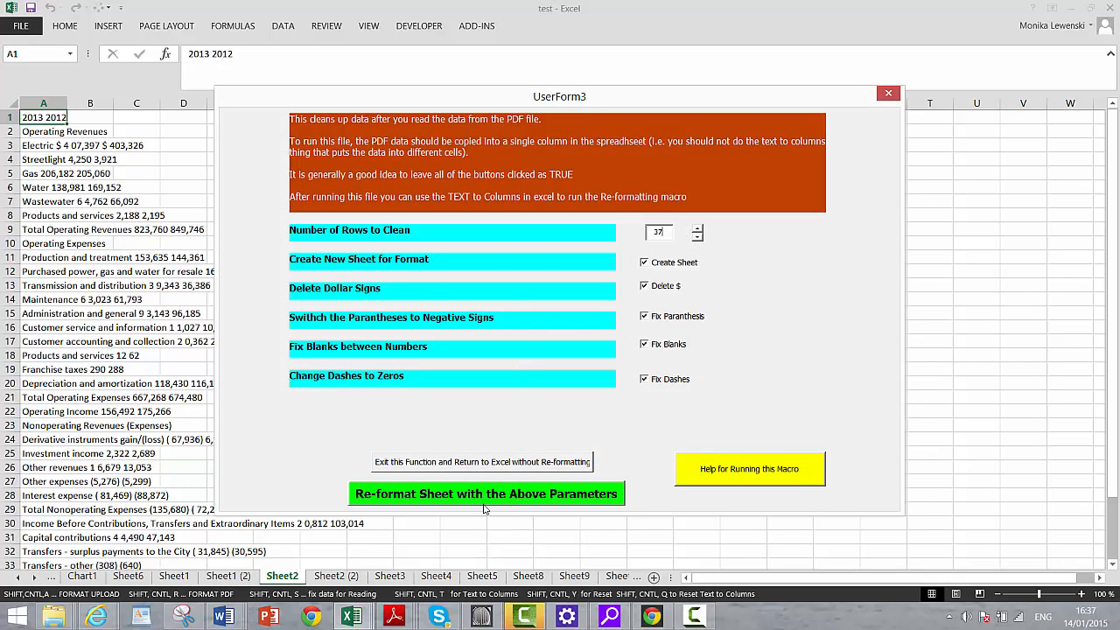
{"action": "left_click", "coordinate": [486, 494]}
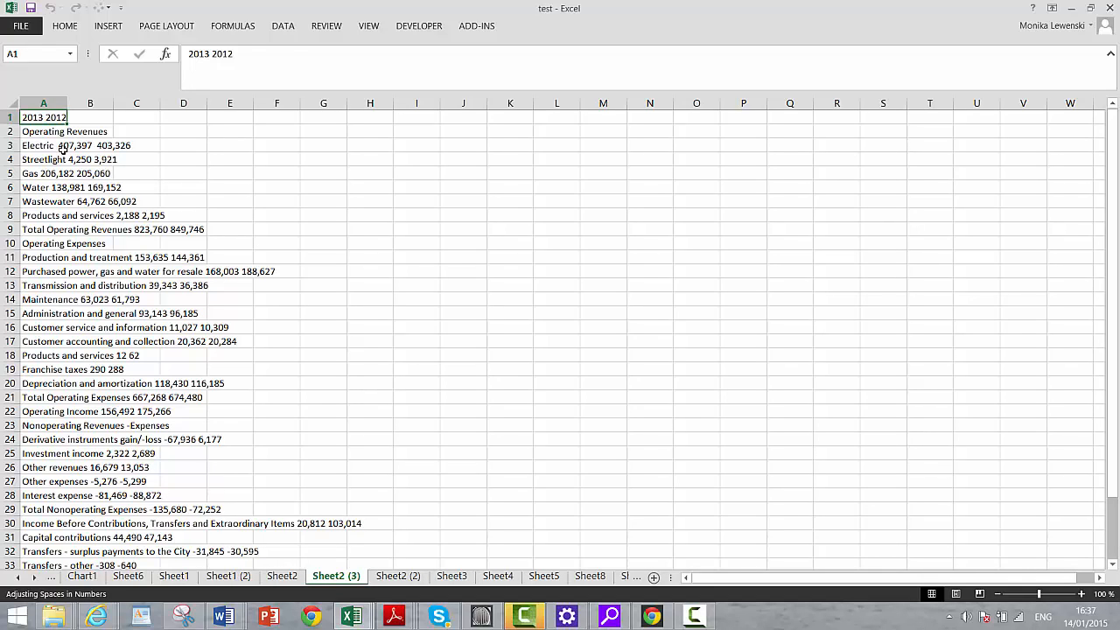
Split labels from the 2013 and 2012 figures on Sheet2 (4) and comma-format the figures
{"action": "left_click", "coordinate": [44, 145]}
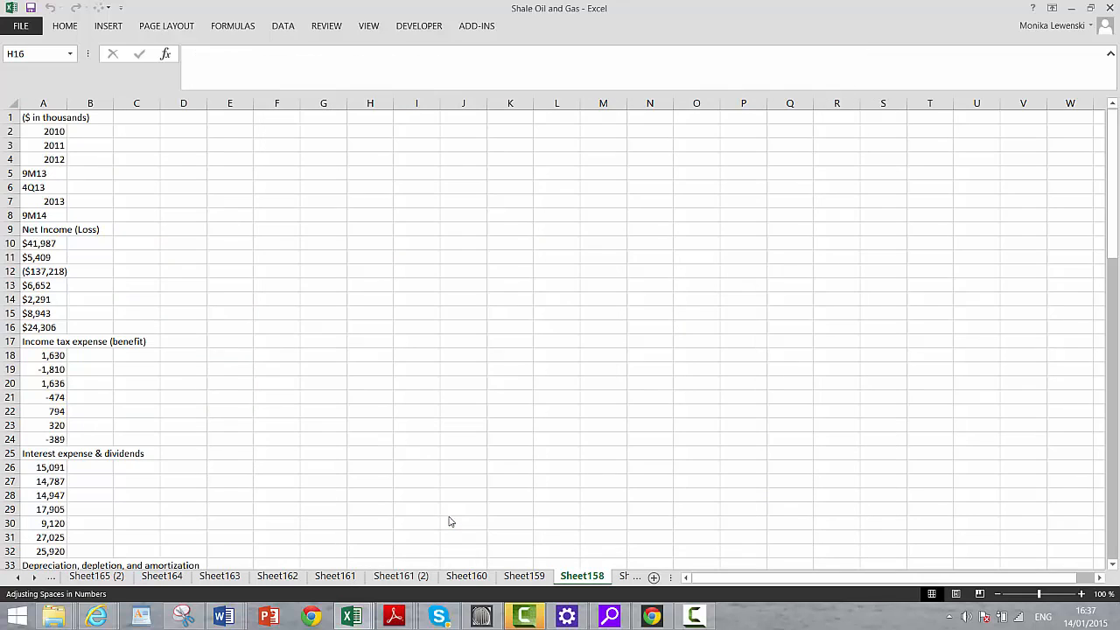
{"action": "left_click", "coordinate": [369, 326]}
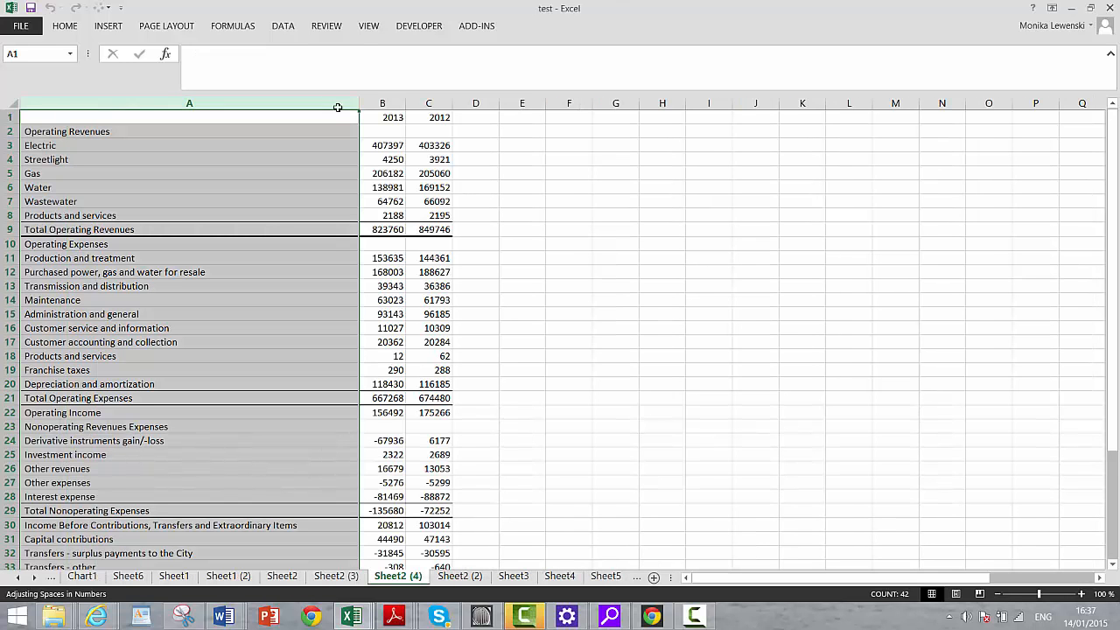
{"action": "left_click", "coordinate": [382, 145]}
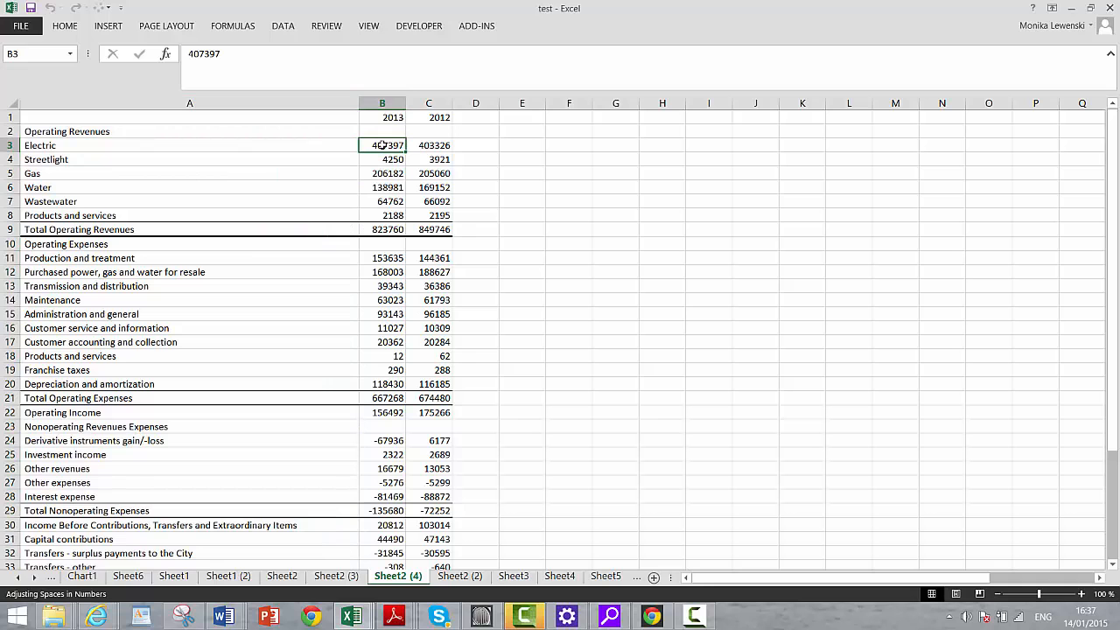
{"action": "left_click_drag", "start_coordinate": [382, 145], "coordinate": [428, 173]}
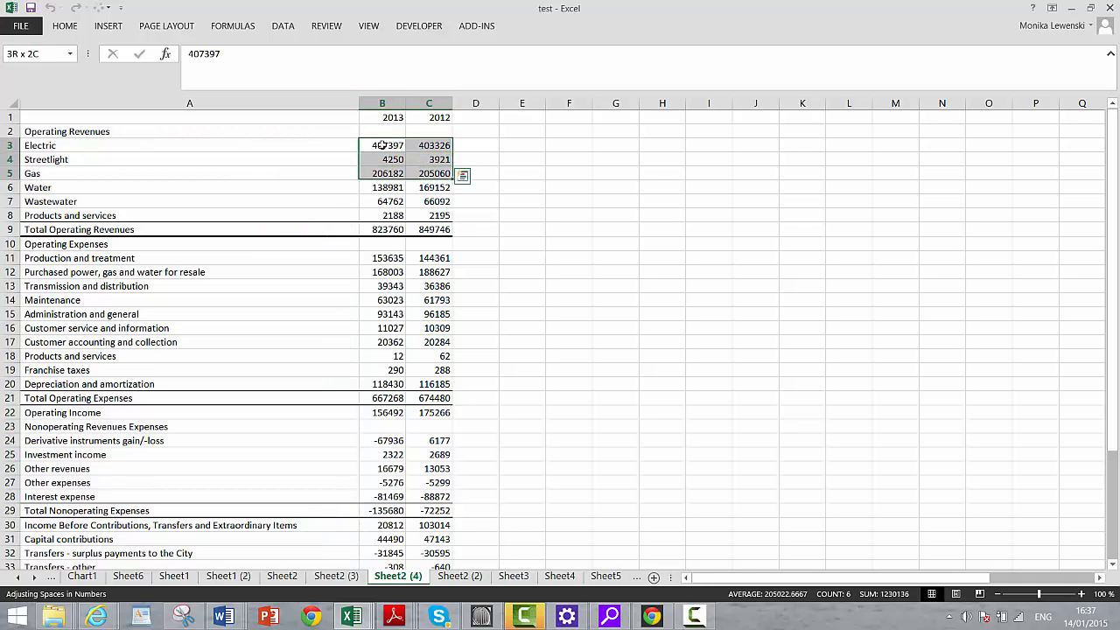
{"action": "scroll", "scroll_direction": "down", "scroll_amount": 3}
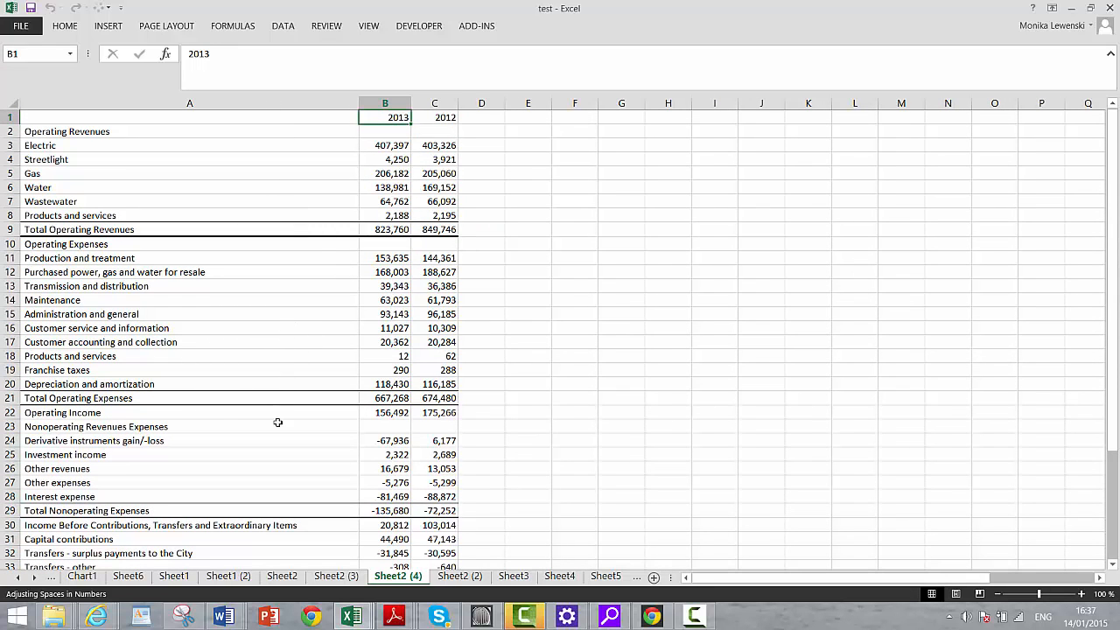
{"action": "left_click", "coordinate": [56, 483]}
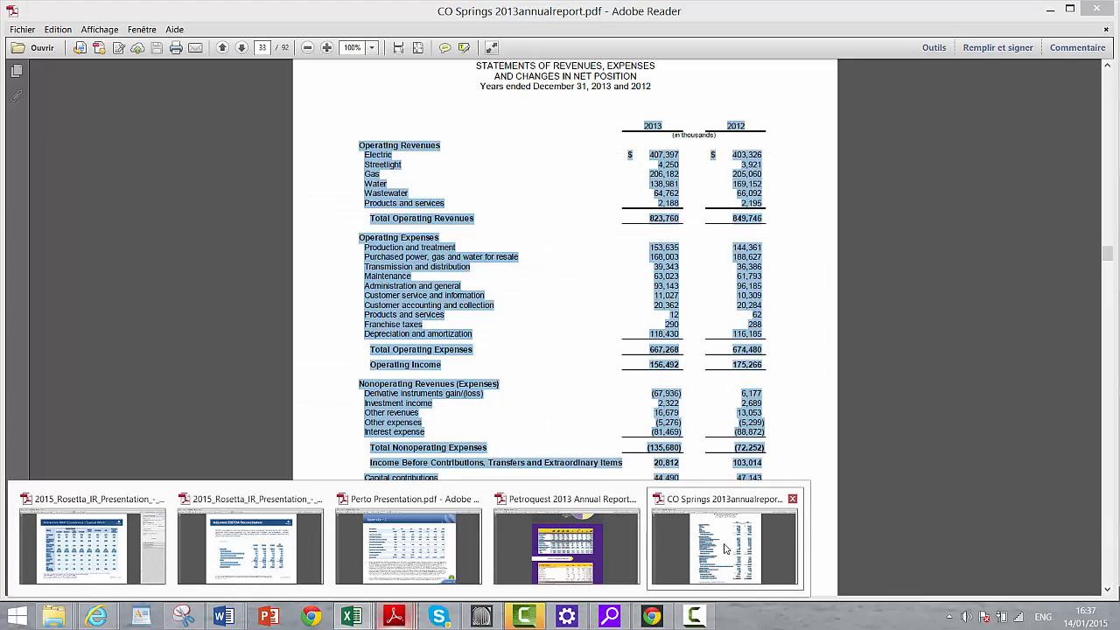
Compare the CO Springs 2013annualreport.pdf statement page against the sheet
{"action": "left_click", "coordinate": [724, 547]}
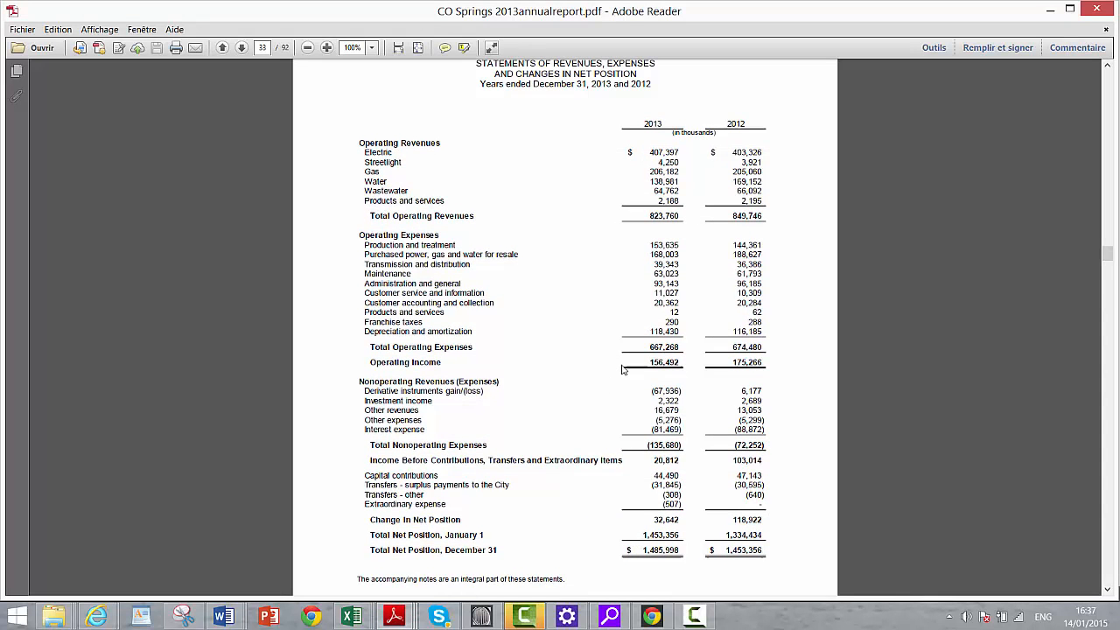
{"action": "mouse_move", "coordinate": [1114, 479]}
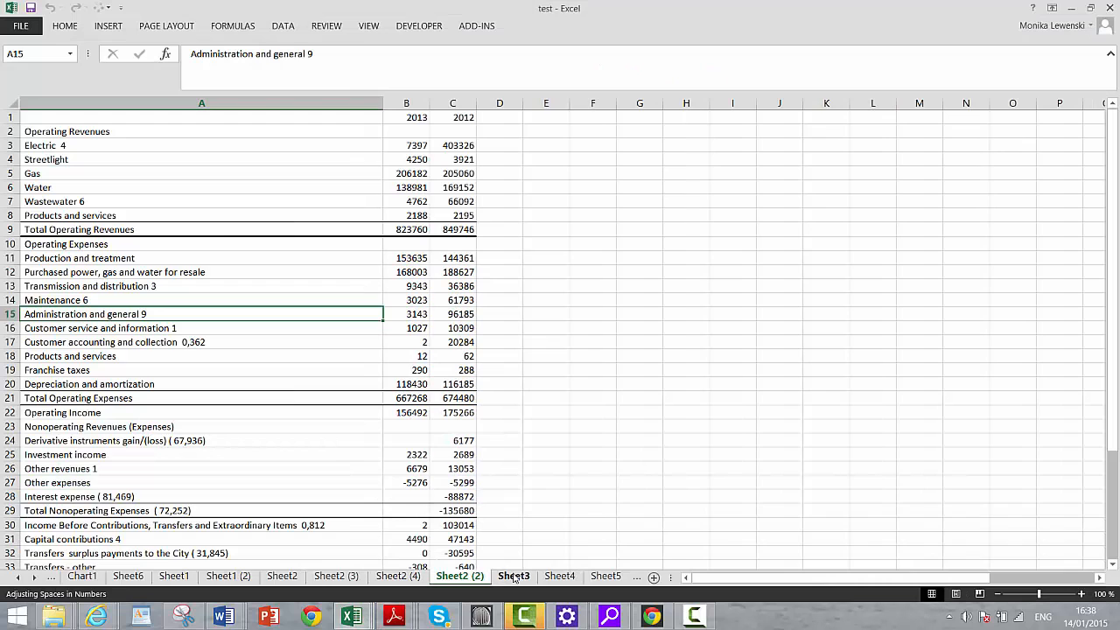
Switch to Sheet3 with the pasted cash flows lines crammed into column A
{"action": "left_click", "coordinate": [514, 576]}
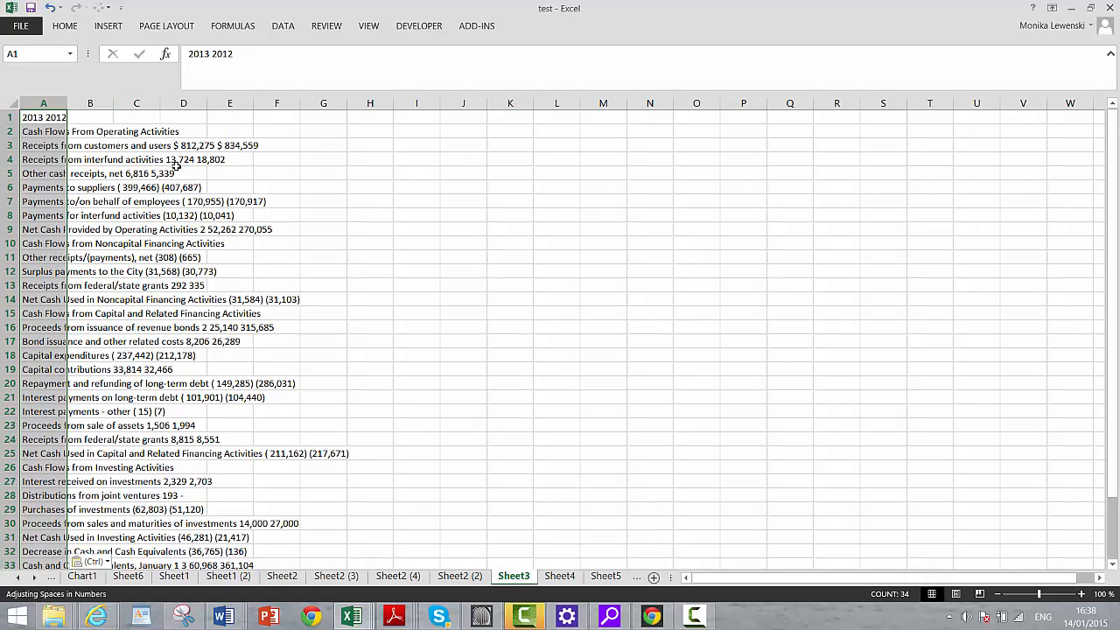
{"action": "mouse_move", "coordinate": [127, 187]}
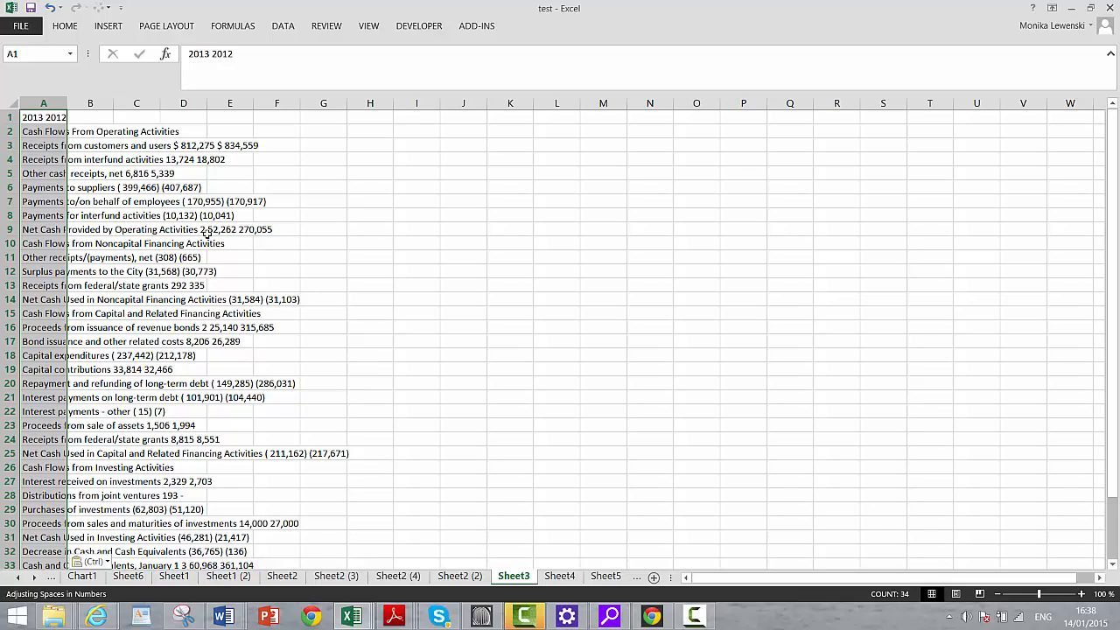
{"action": "mouse_move", "coordinate": [176, 270]}
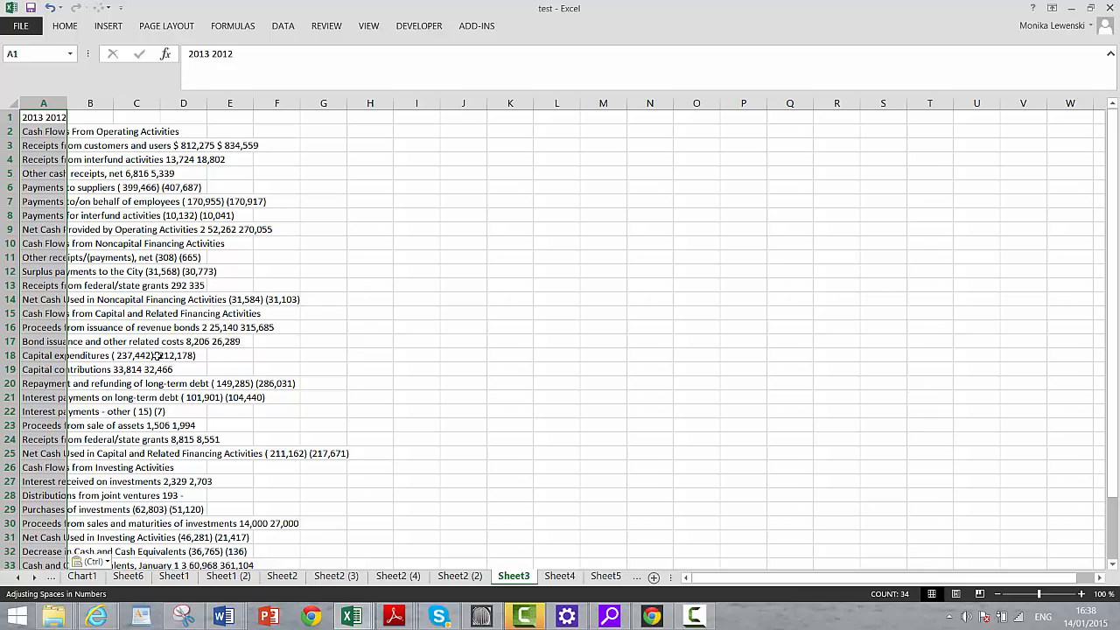
{"action": "mouse_move", "coordinate": [159, 411]}
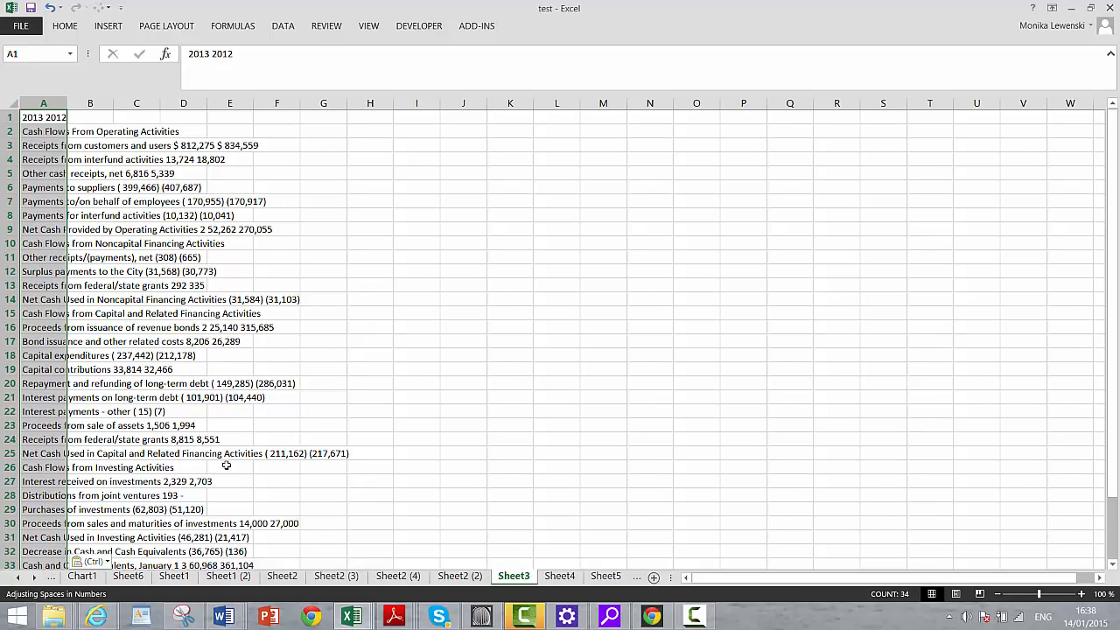
{"action": "mouse_move", "coordinate": [375, 225]}
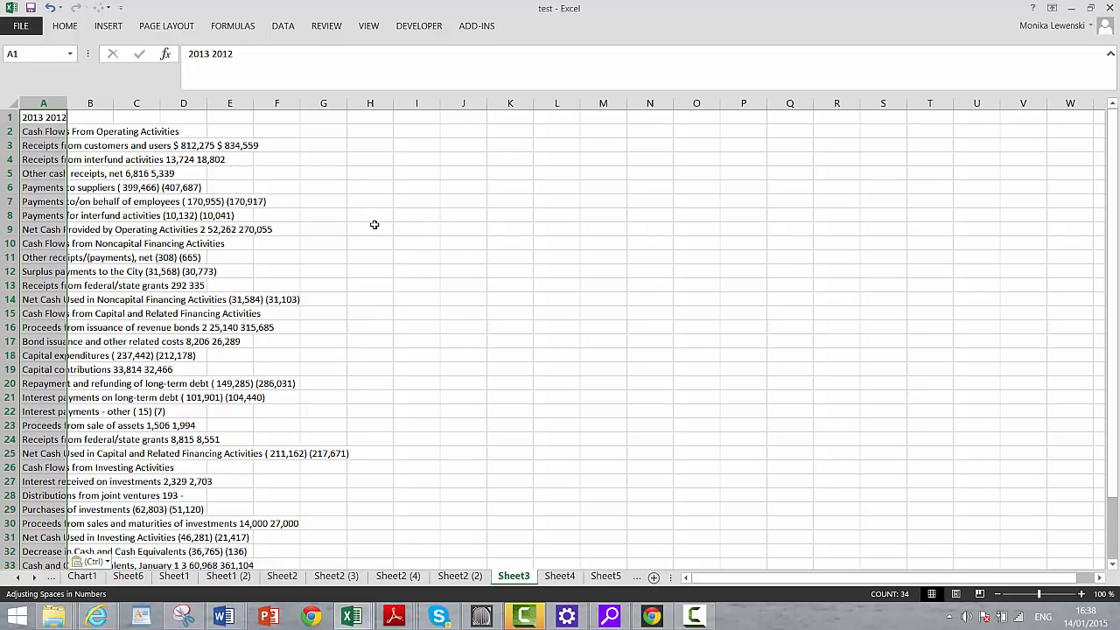
{"action": "left_click", "coordinate": [370, 229]}
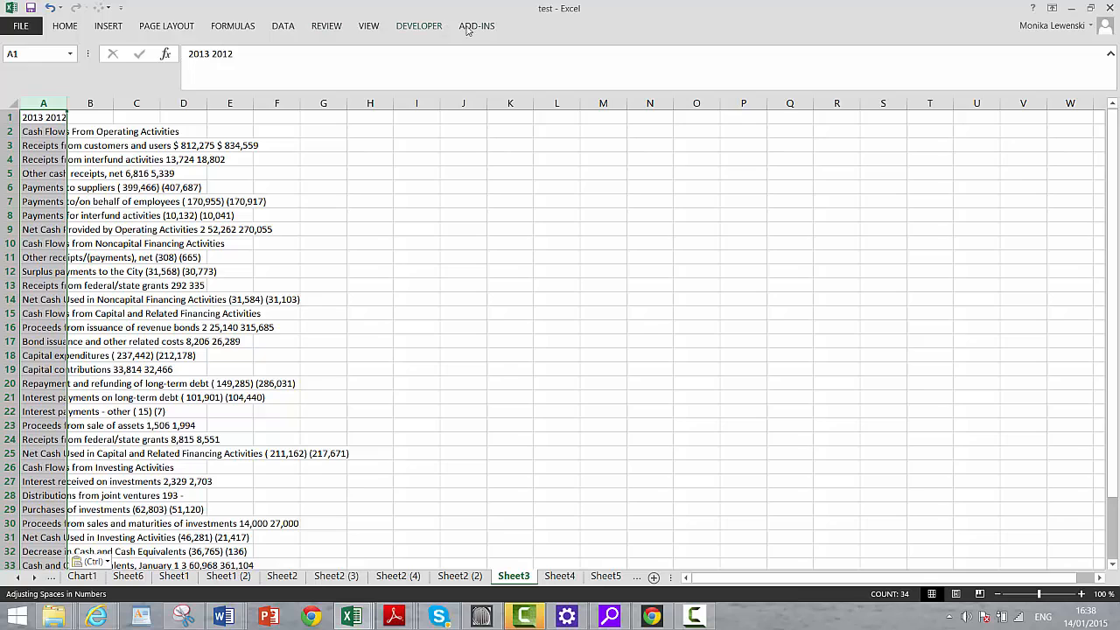
Run Adjusting Spaces in Numbers, then split cash flows into label, 2013 and 2012 columns
{"action": "left_click", "coordinate": [477, 25]}
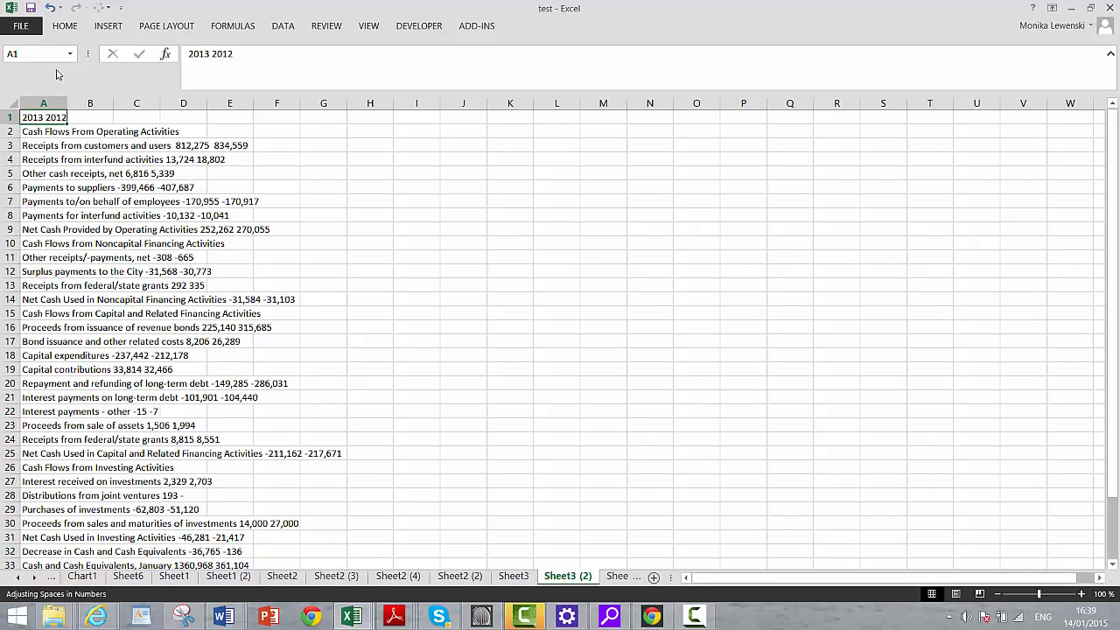
{"action": "left_click", "coordinate": [183, 146]}
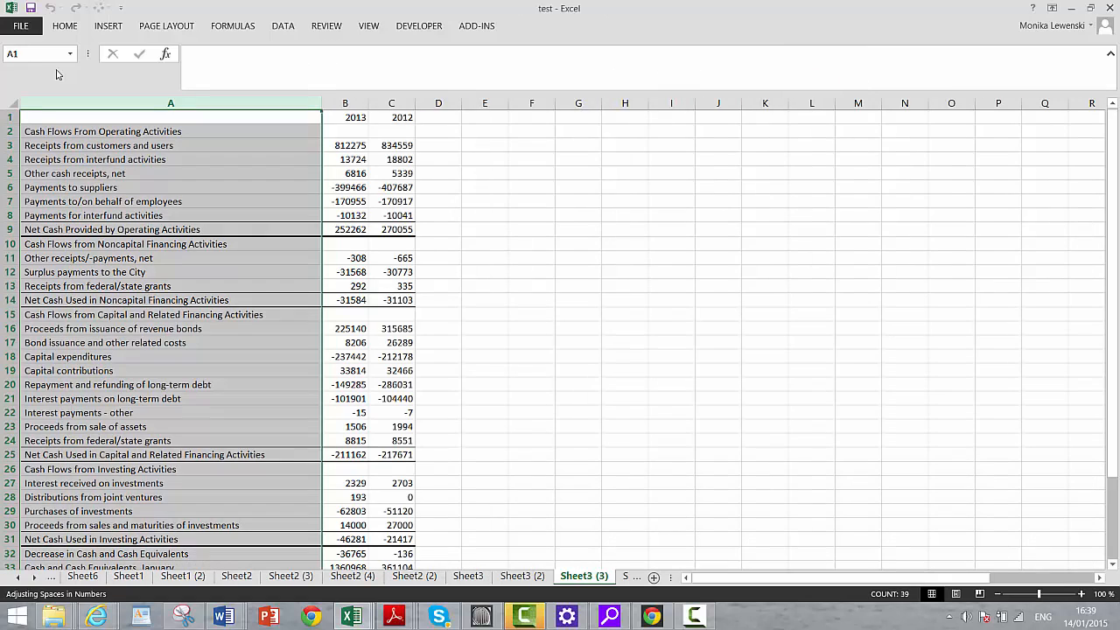
Apply comma number format to the 2013 and 2012 cash flow figures in B3:C34
{"action": "left_click", "coordinate": [344, 146]}
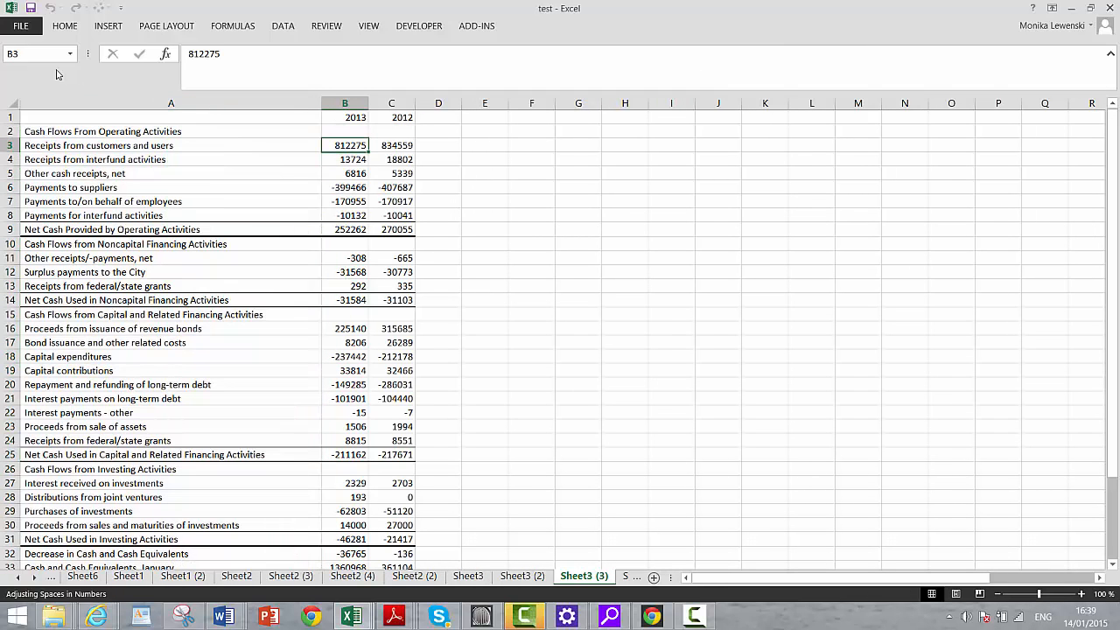
{"action": "left_click_drag", "start_coordinate": [344, 145], "coordinate": [391, 230]}
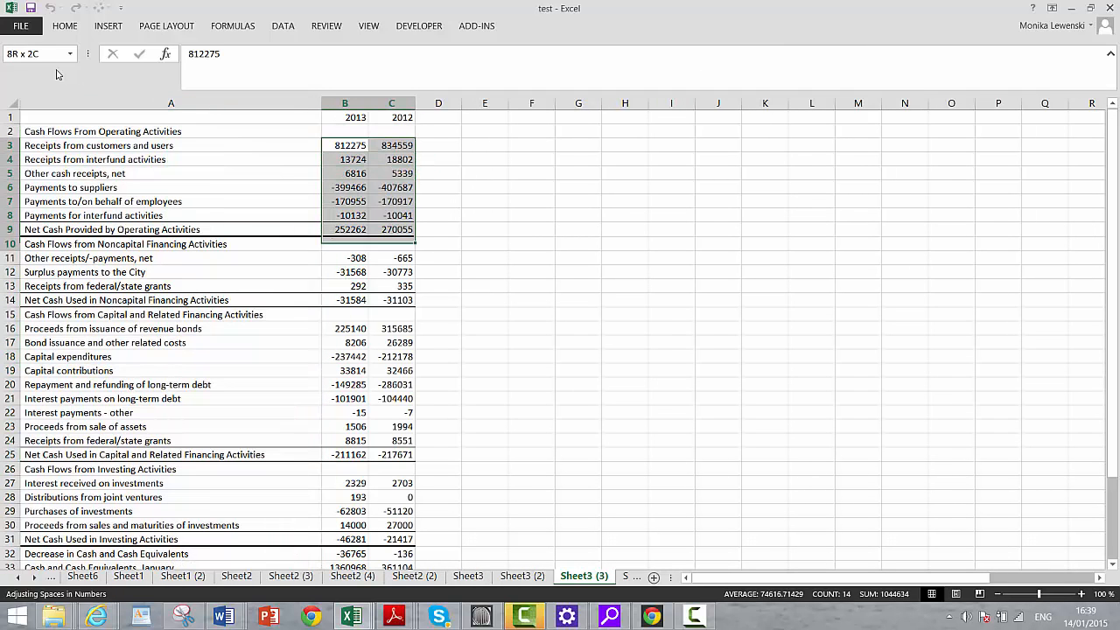
{"action": "scroll", "scroll_direction": "down", "scroll_amount": 3}
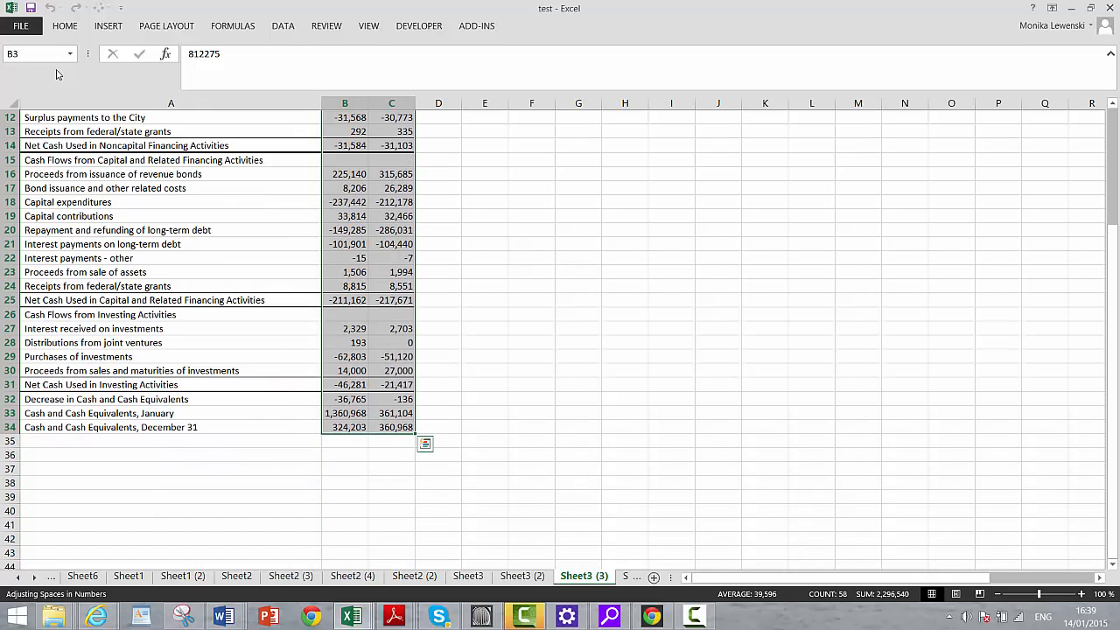
{"action": "left_click", "coordinate": [624, 159]}
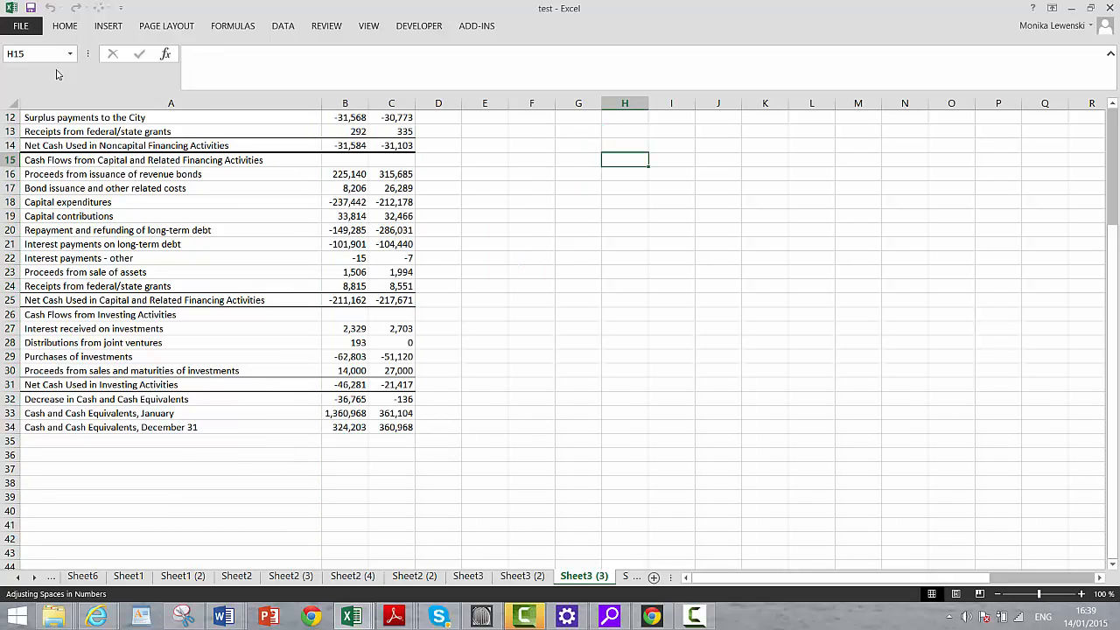
{"action": "scroll", "scroll_direction": "up", "scroll_amount": 3}
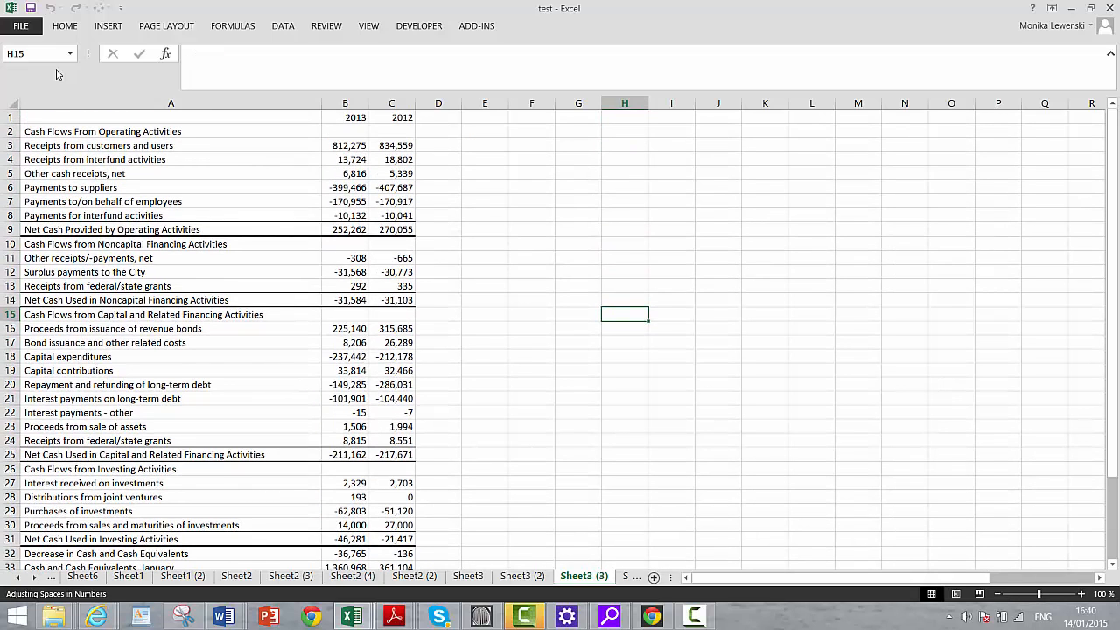